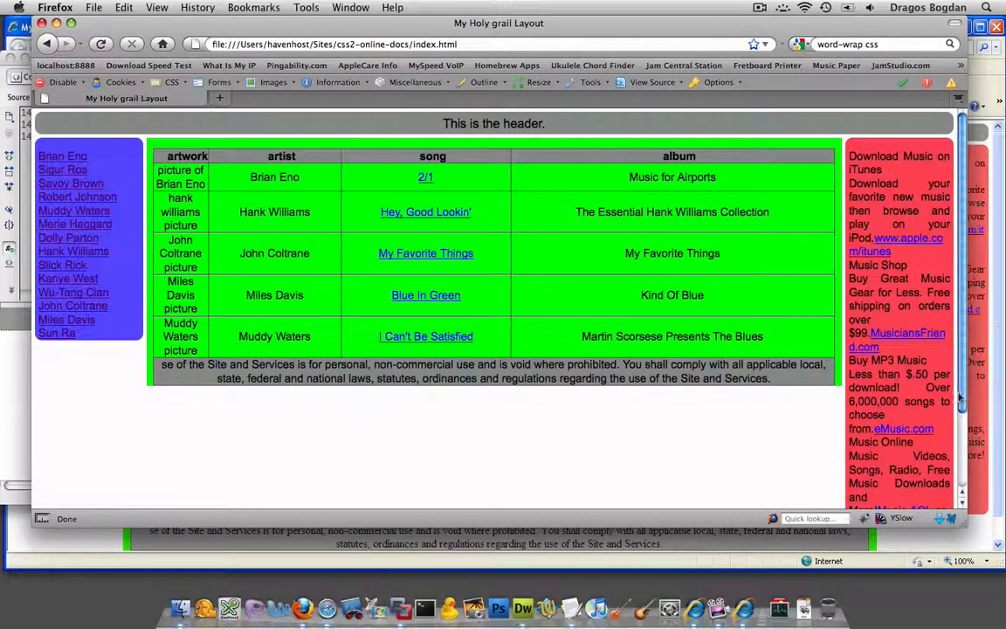
- Review the layout page's short left column, then start a new blank browser tab
scroll(down, 3)
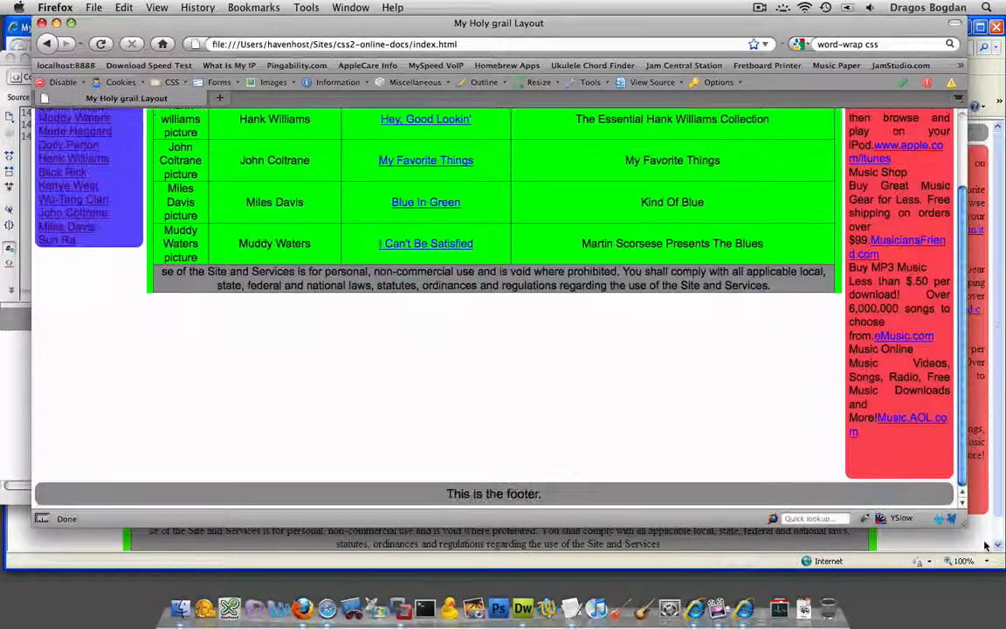
mouse_move(346, 433)
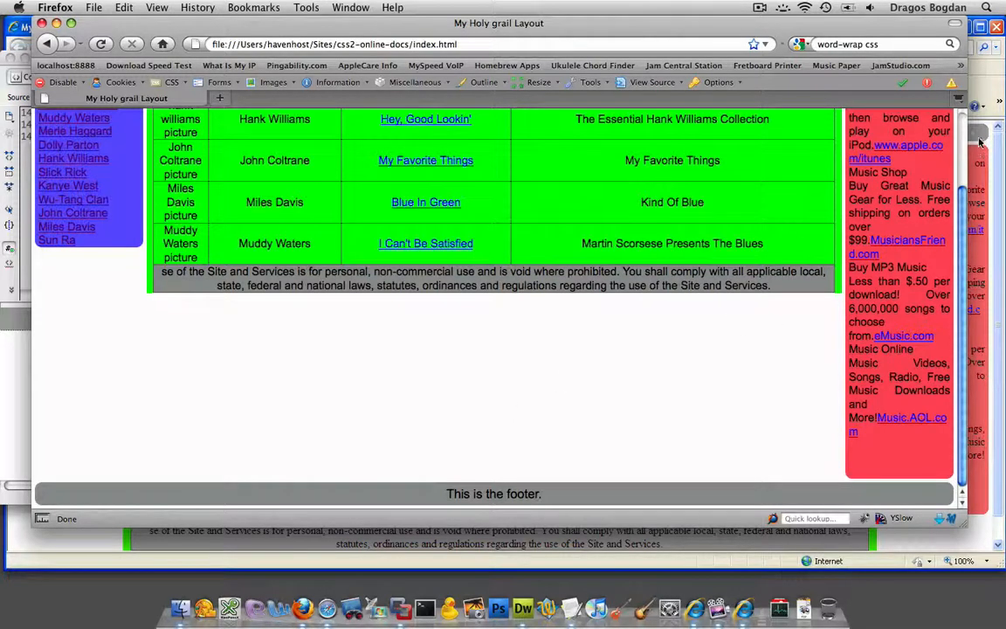
scroll(up, 3)
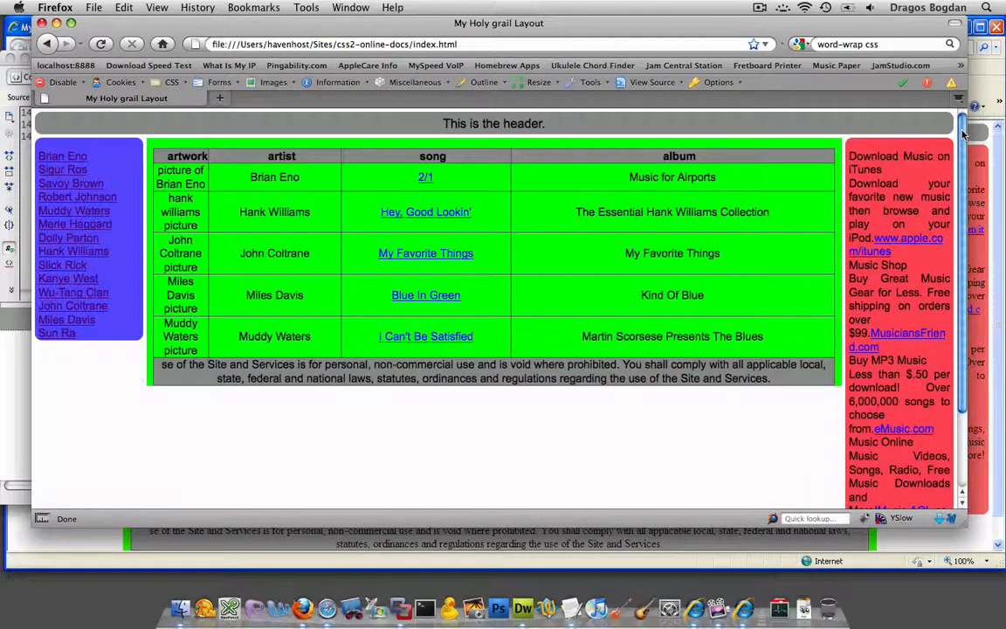
click(394, 98)
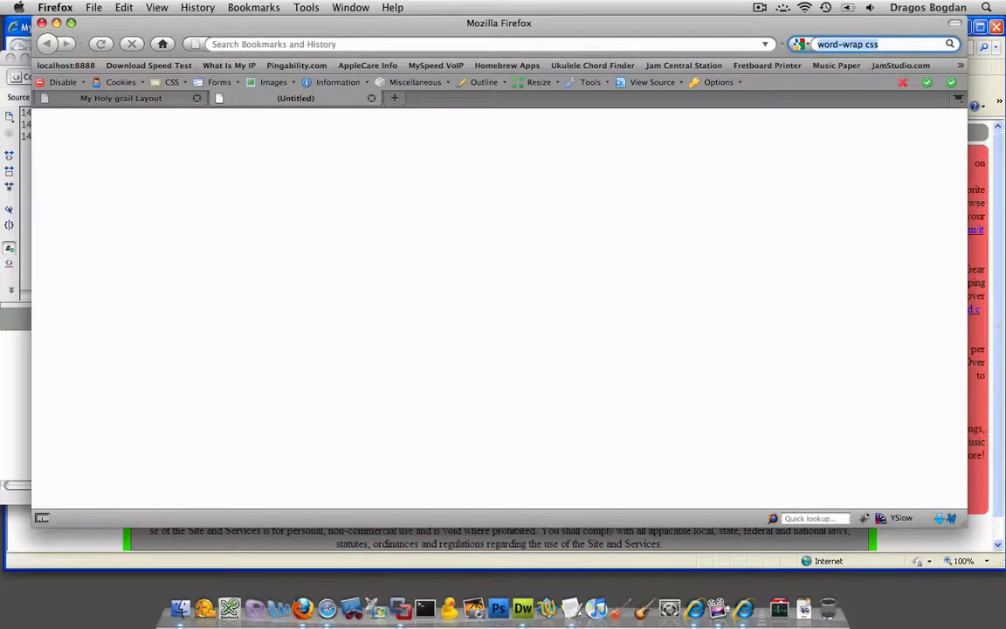
- Search 'ala holy grail layout' and go to A List Apart's Holy Grail article
text(ala holy grail layout)
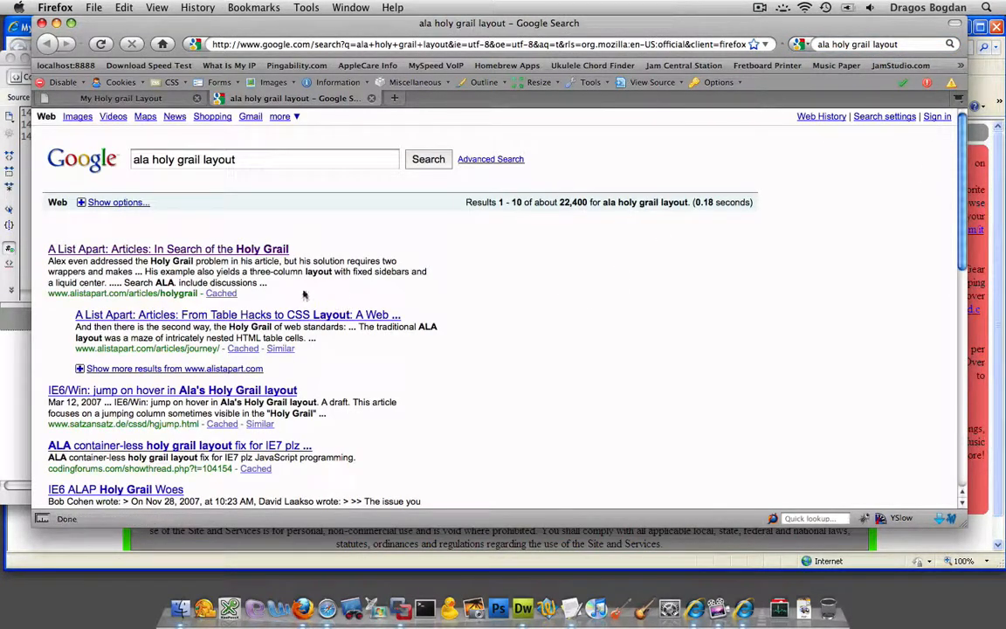
click(168, 248)
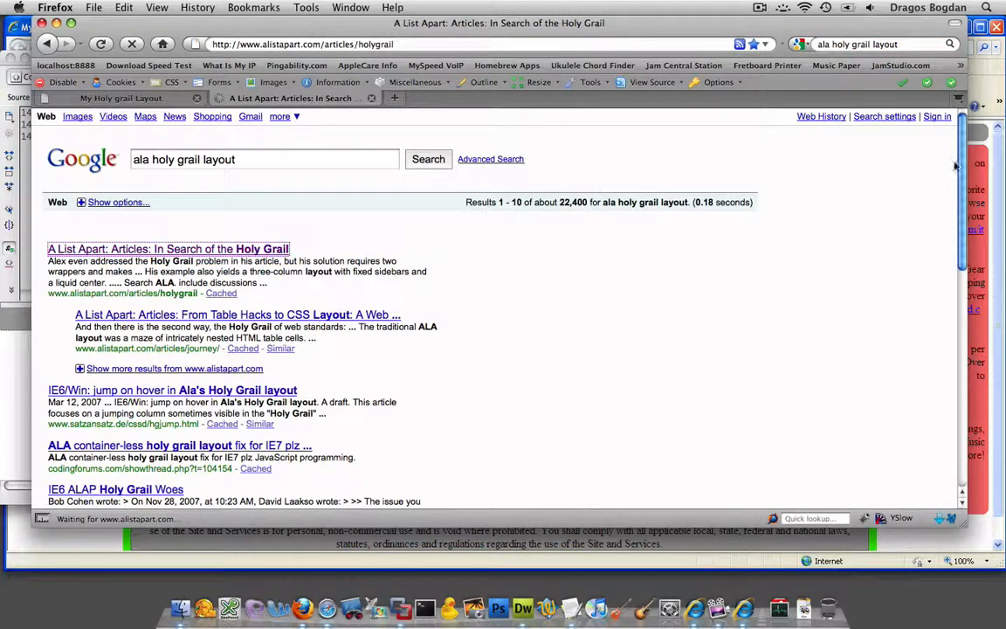
click(168, 248)
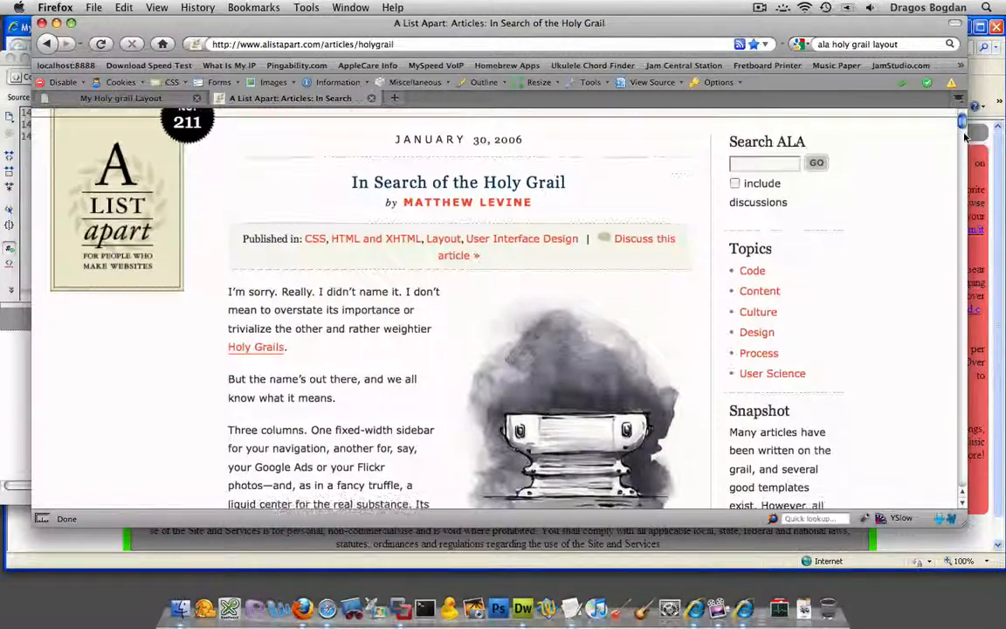
- Find the Equal-height columns section and copy its CSS snippet via Edit > Copy
scroll(down, 3)
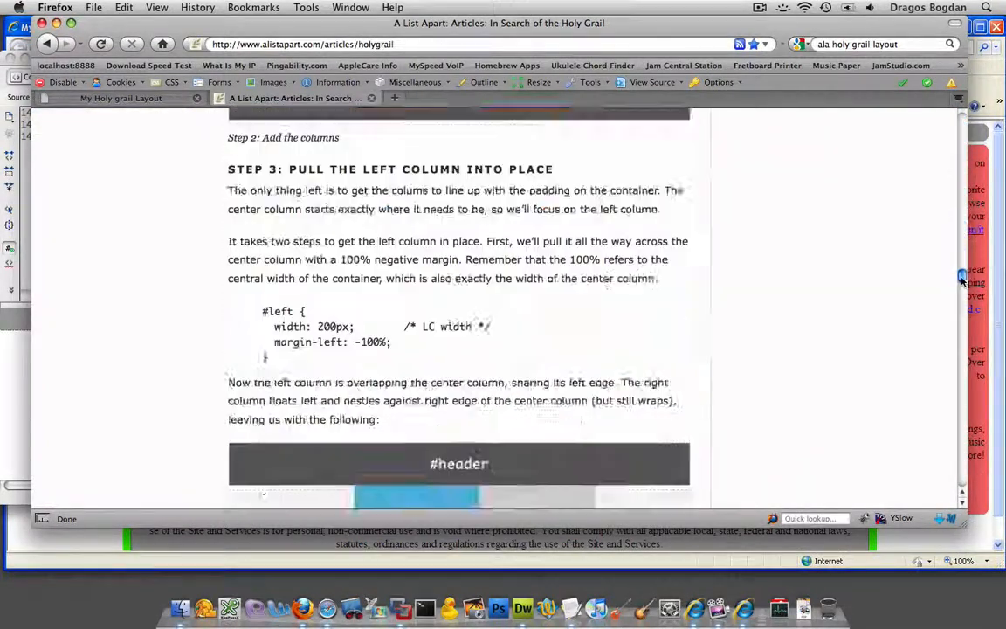
scroll(down, 3)
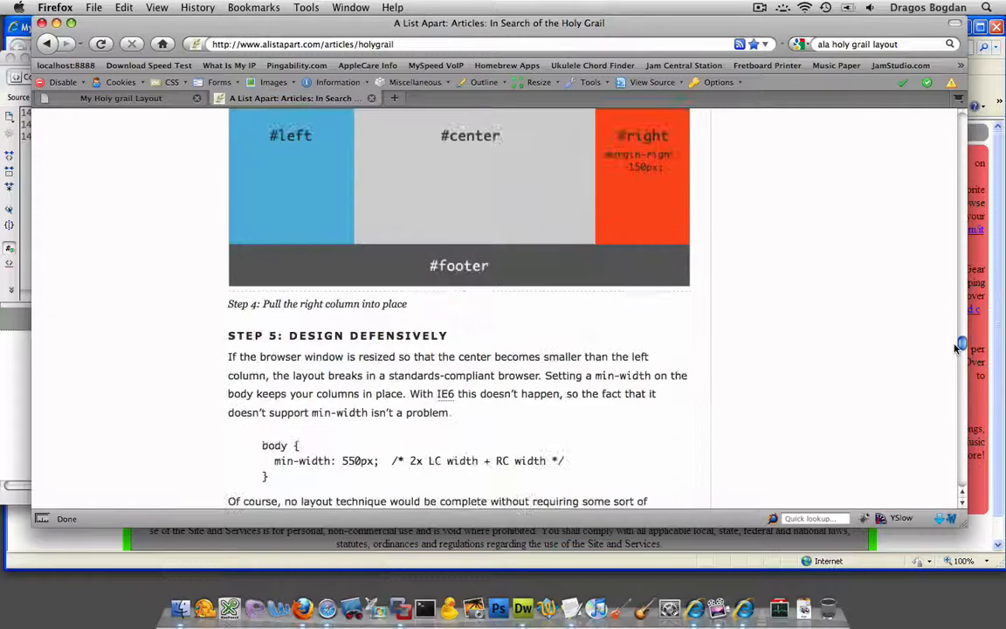
scroll(down, 3)
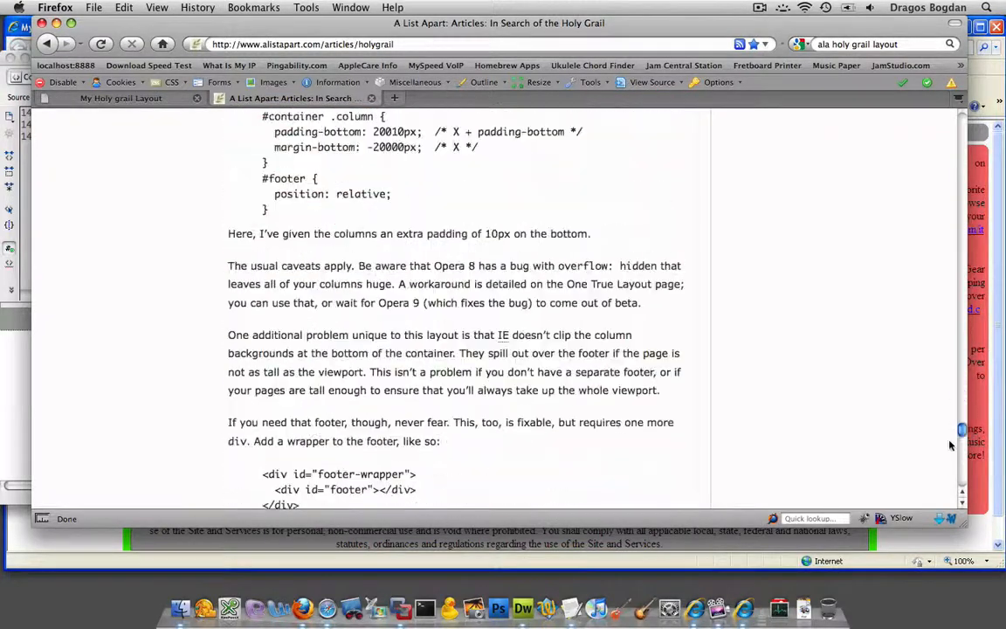
scroll(up, 3)
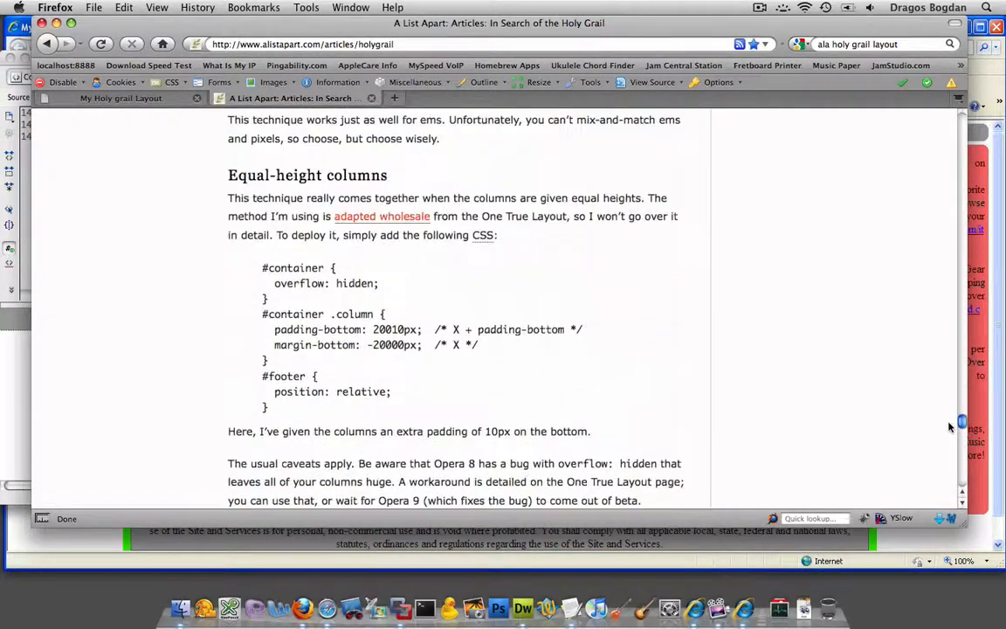
mouse_move(884, 370)
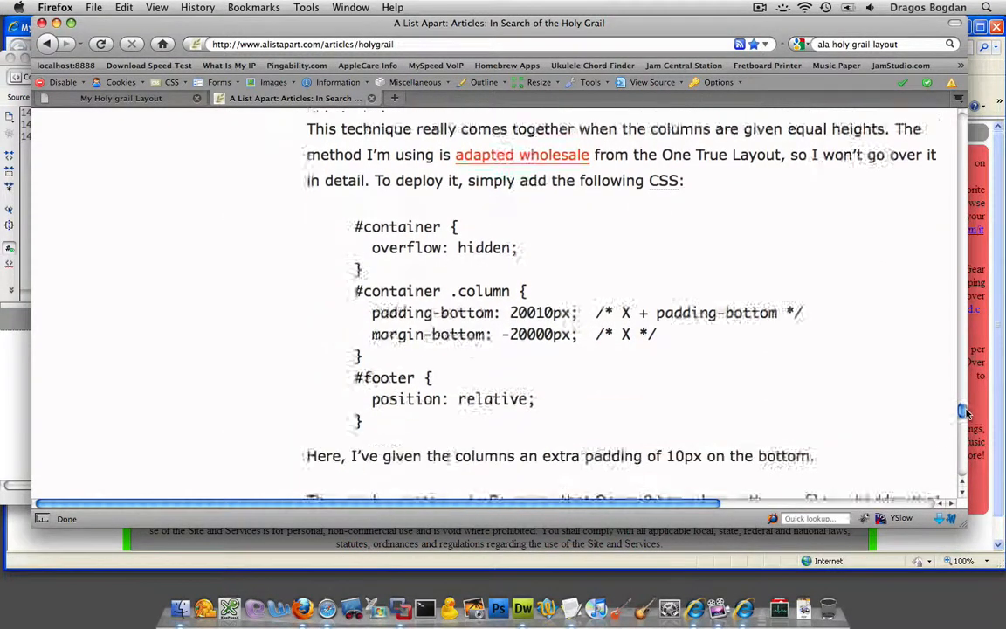
scroll(up, 3)
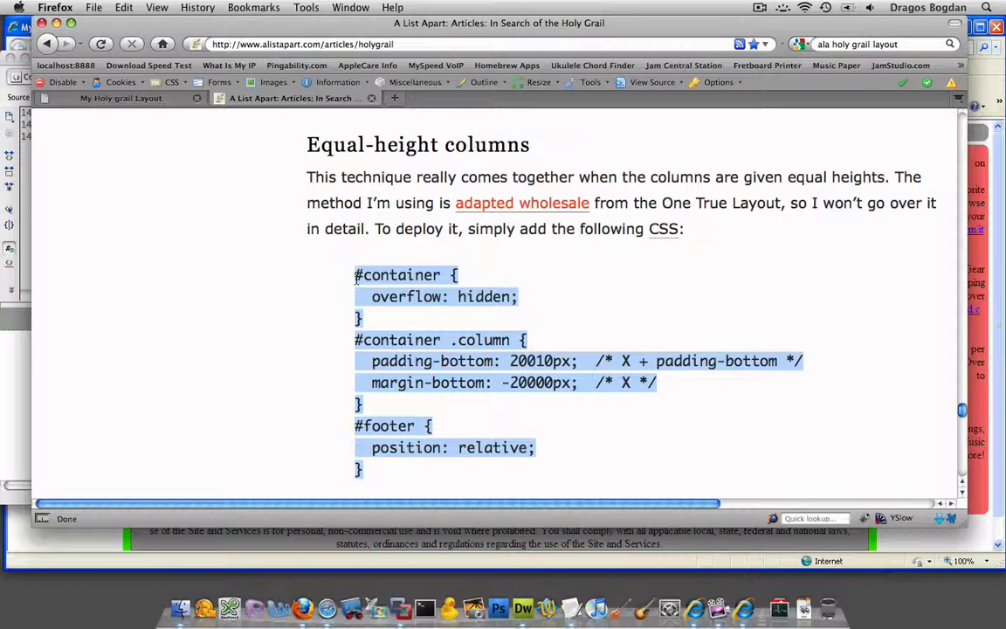
click(25, 350)
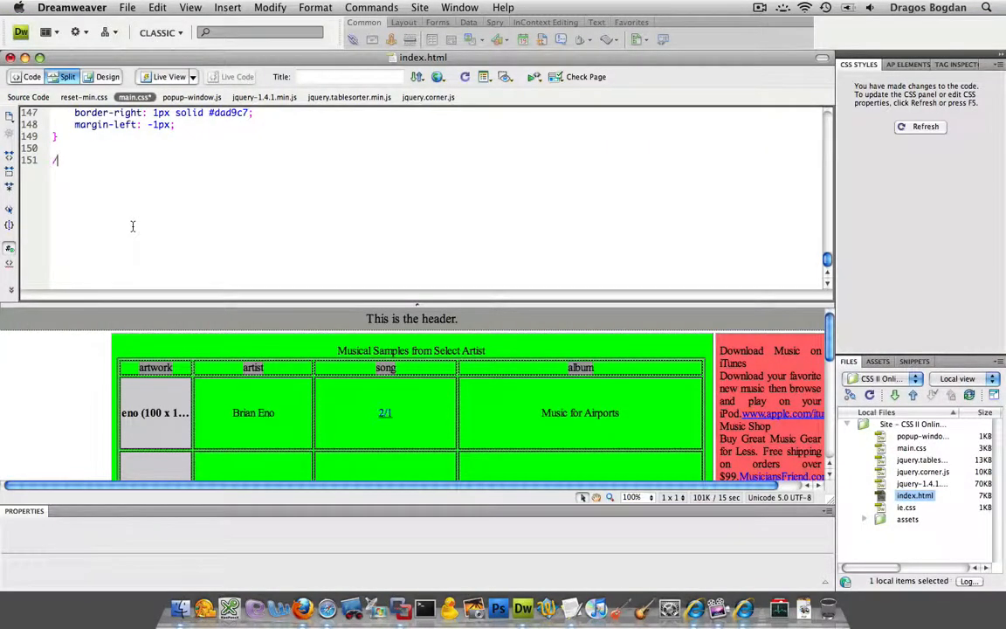
- End the stylesheet with the comment /* Creates equal height columns */
text(* Creates equal height)
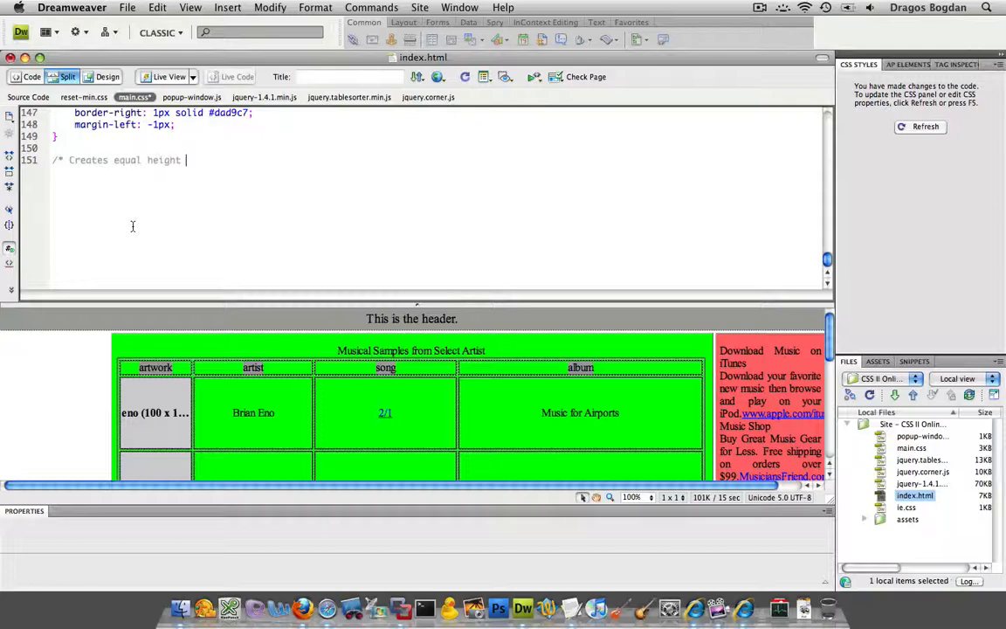
text(columns)
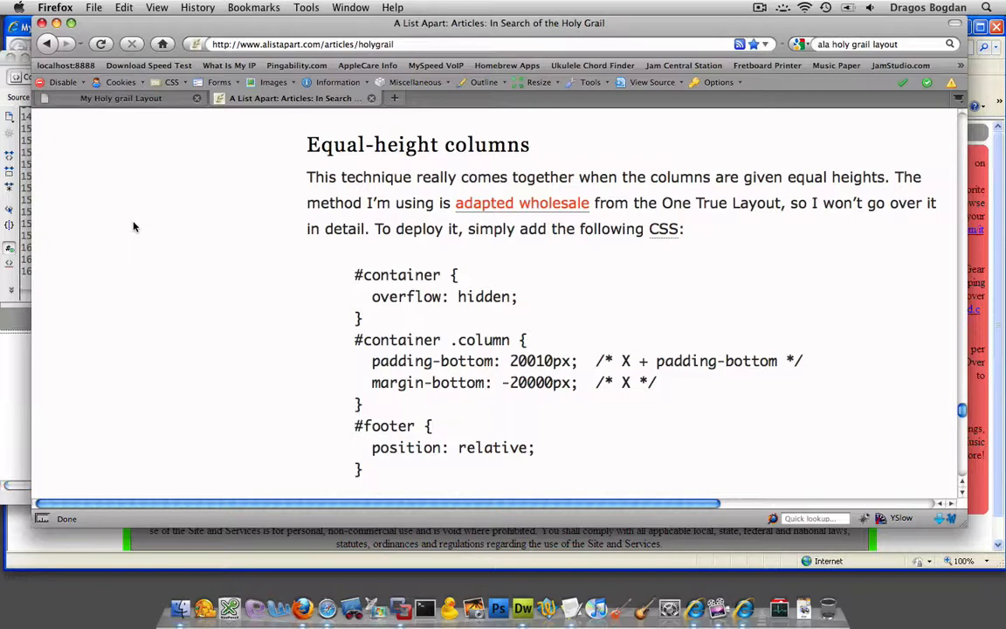
- Return to the My Holy grail Layout tab and check the column heights at the footer
click(121, 98)
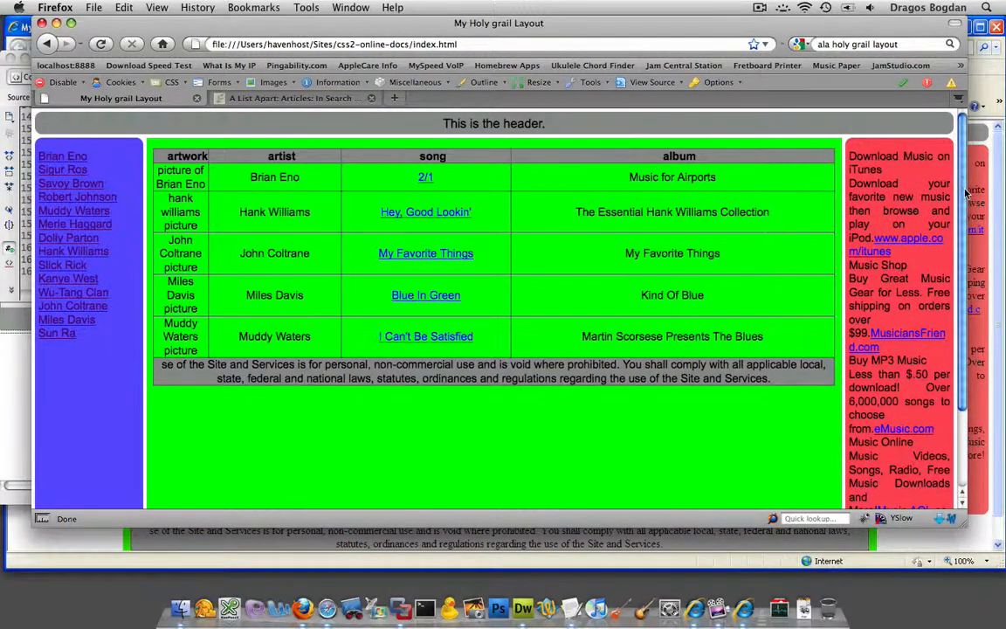
scroll(down, 3)
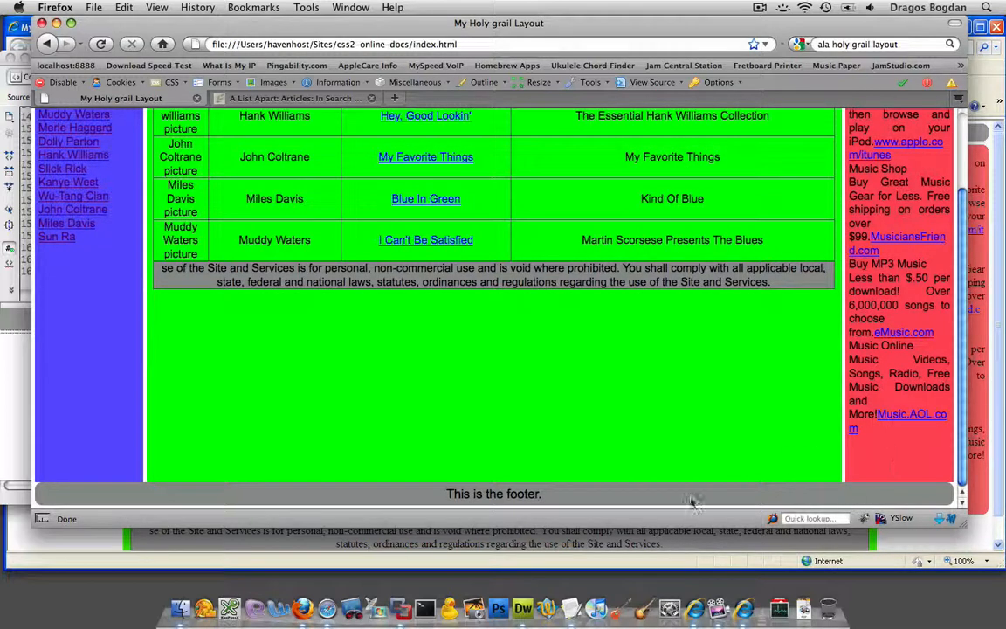
mouse_move(290, 482)
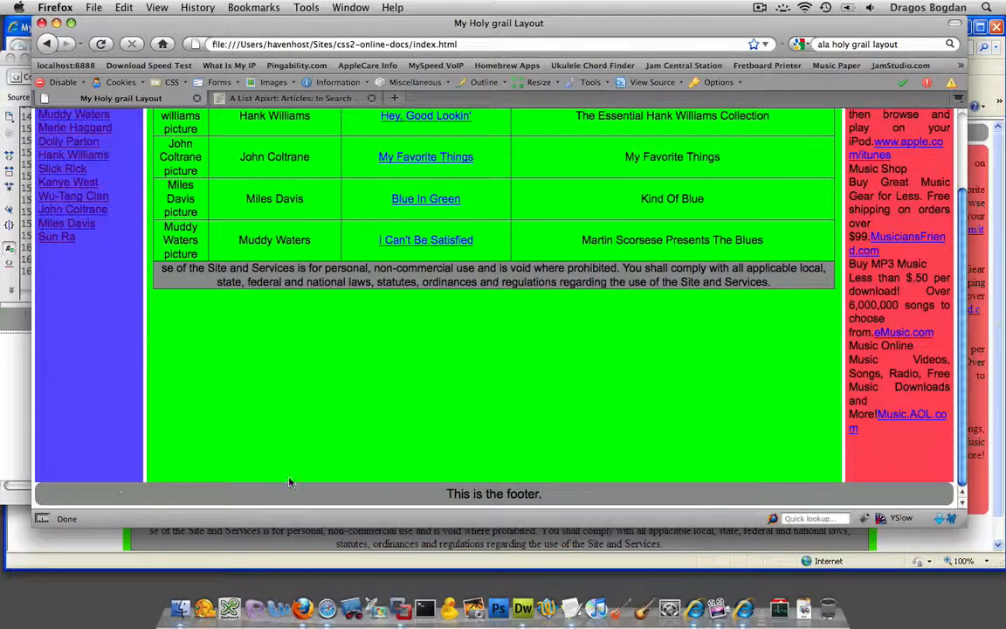
mouse_move(148, 468)
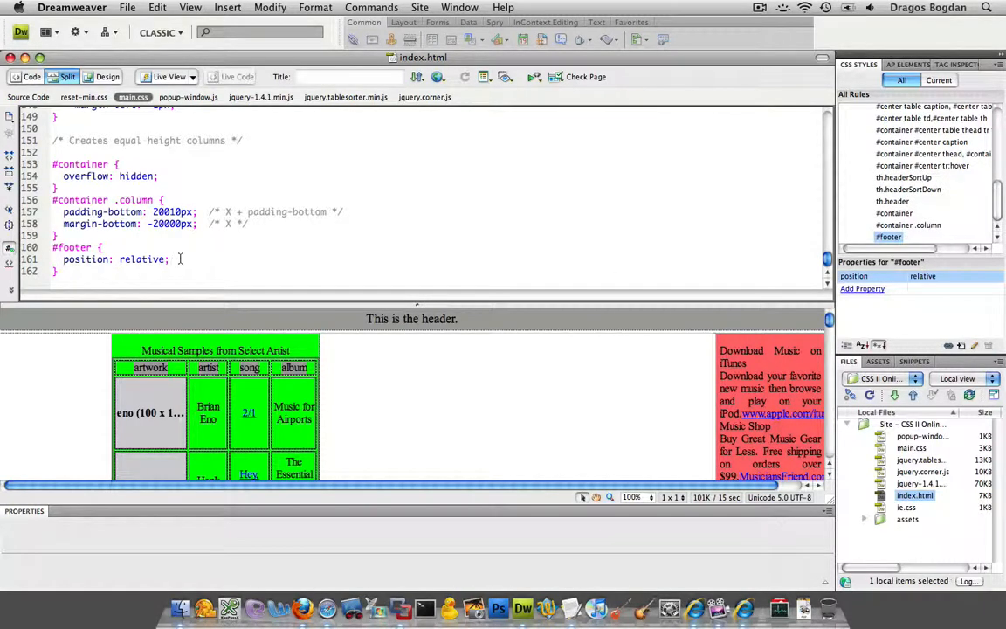
- Add margin-top: 5px to the #footer rule using code hints
text(margin-top:)
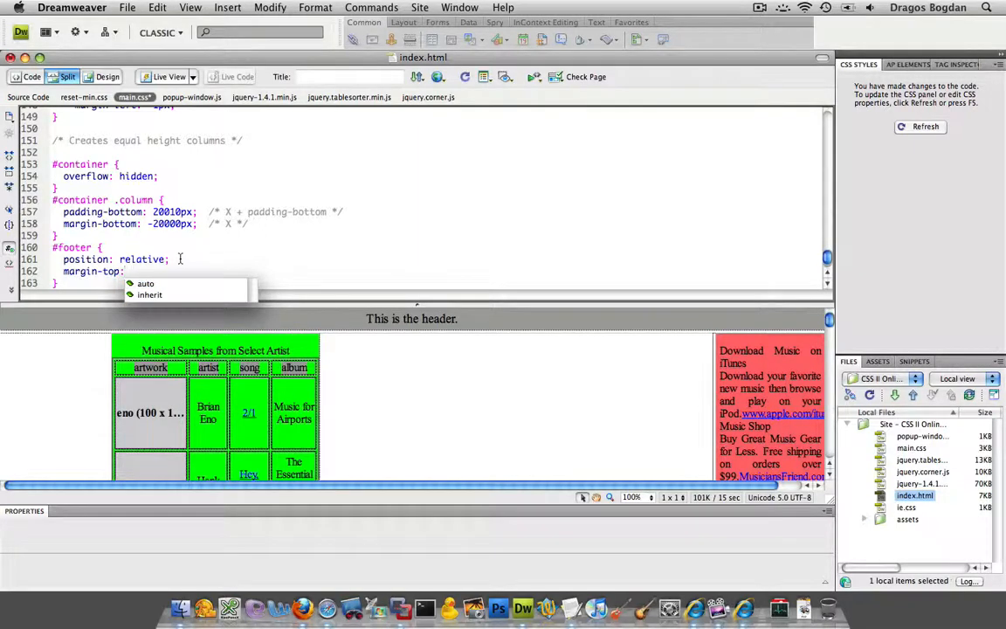
text(5px;)
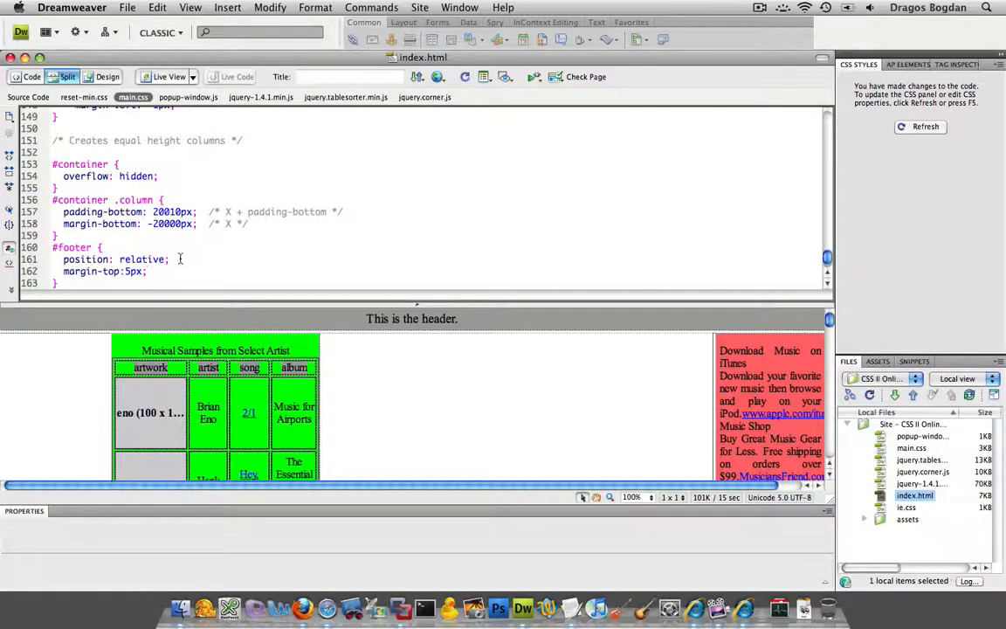
click(304, 608)
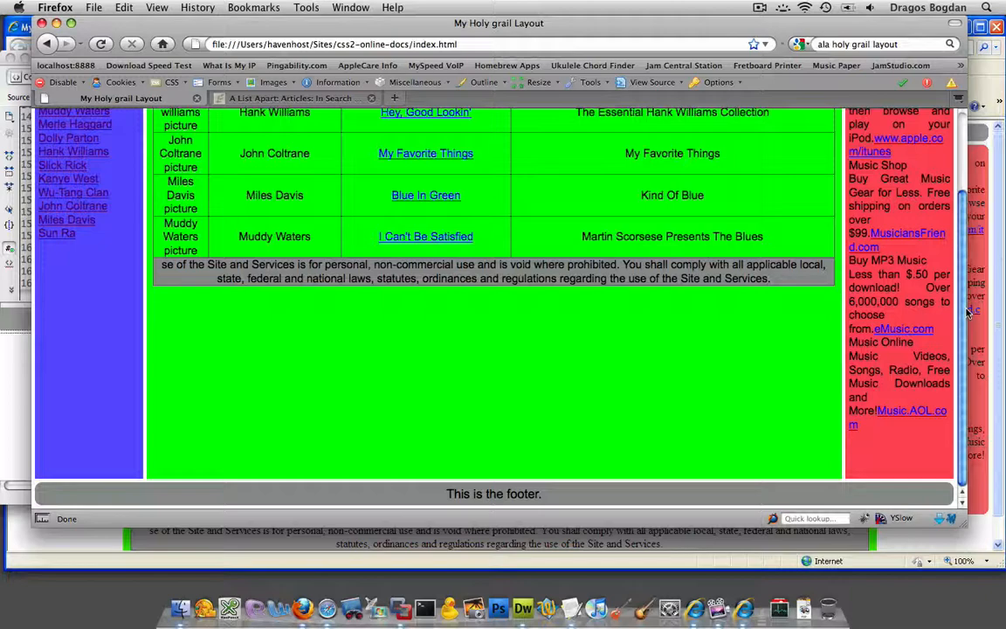
mouse_move(901, 359)
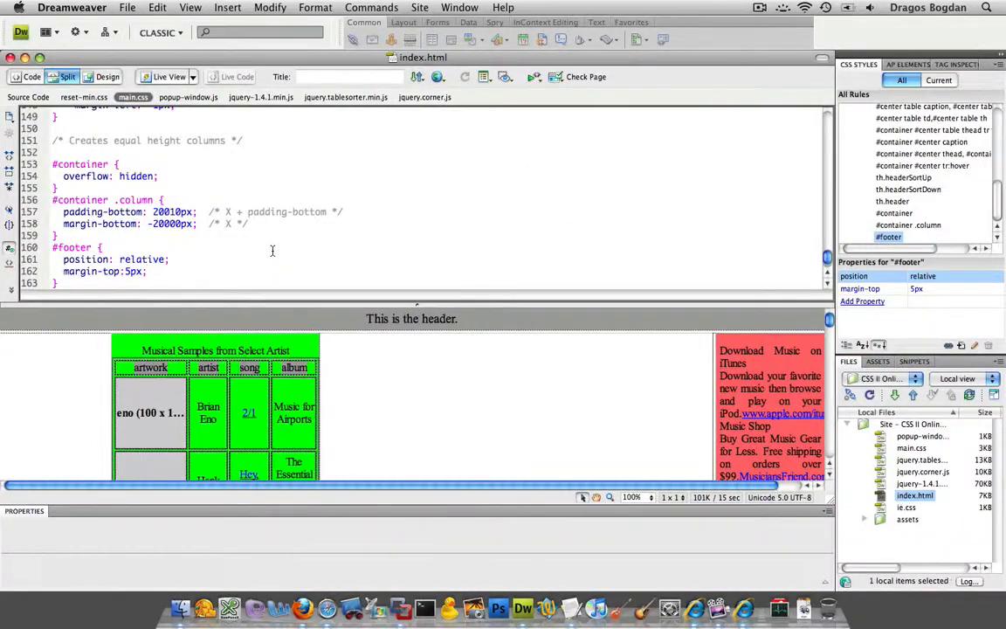
- Check the #footer rule's position: relative and margin-top: 5px in Split view
click(304, 608)
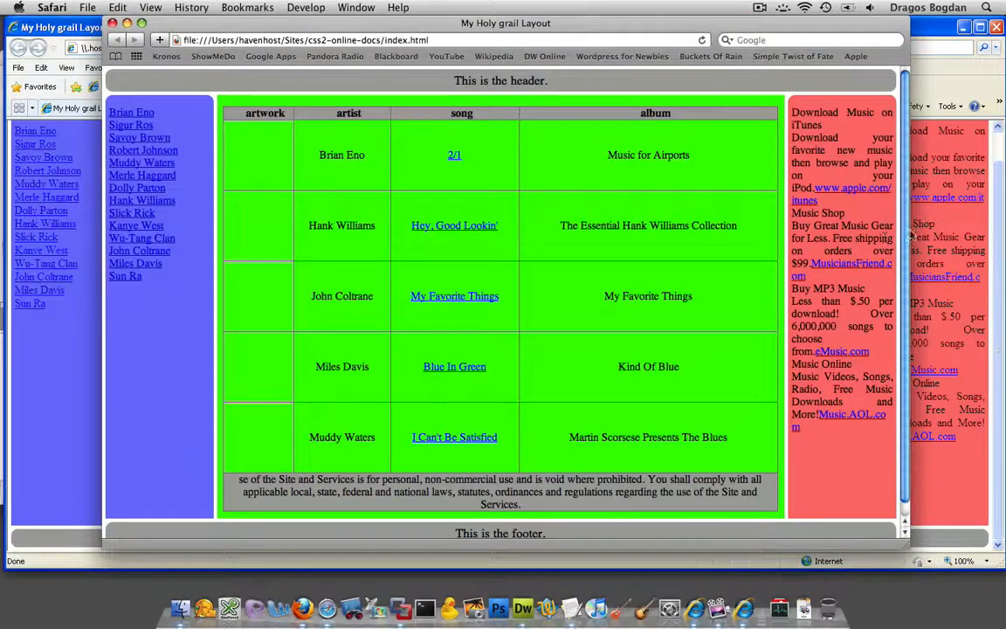
- Scroll the Safari preview down to confirm the columns end evenly above the footer
scroll(down, 3)
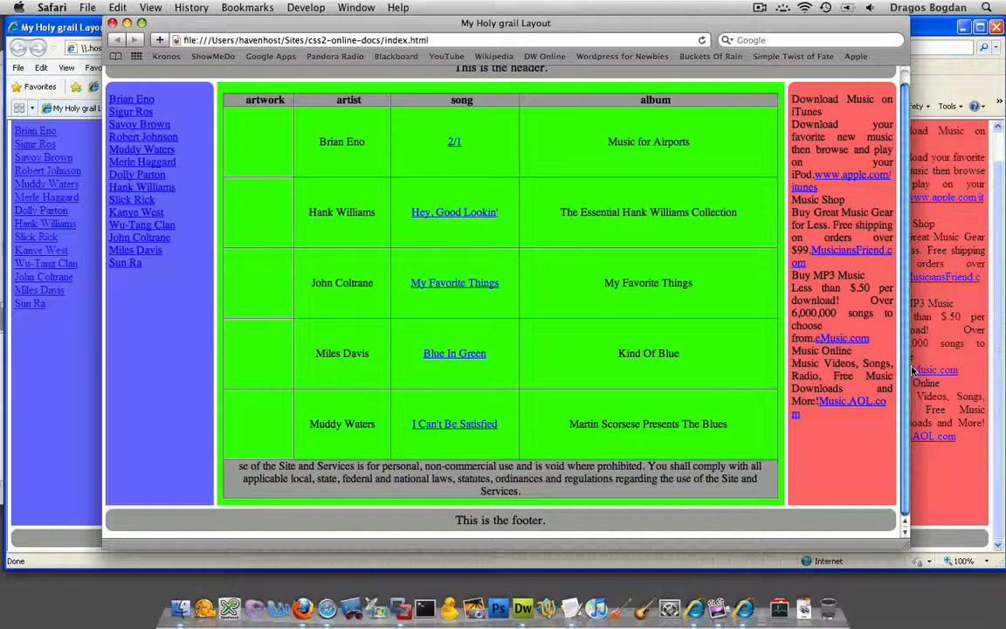
mouse_move(125, 496)
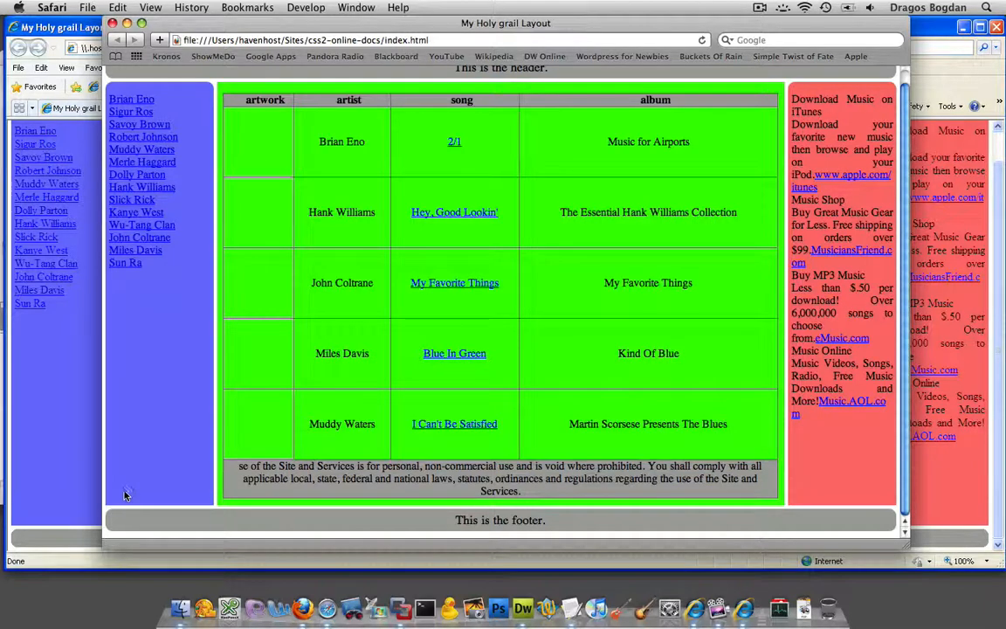
mouse_move(156, 485)
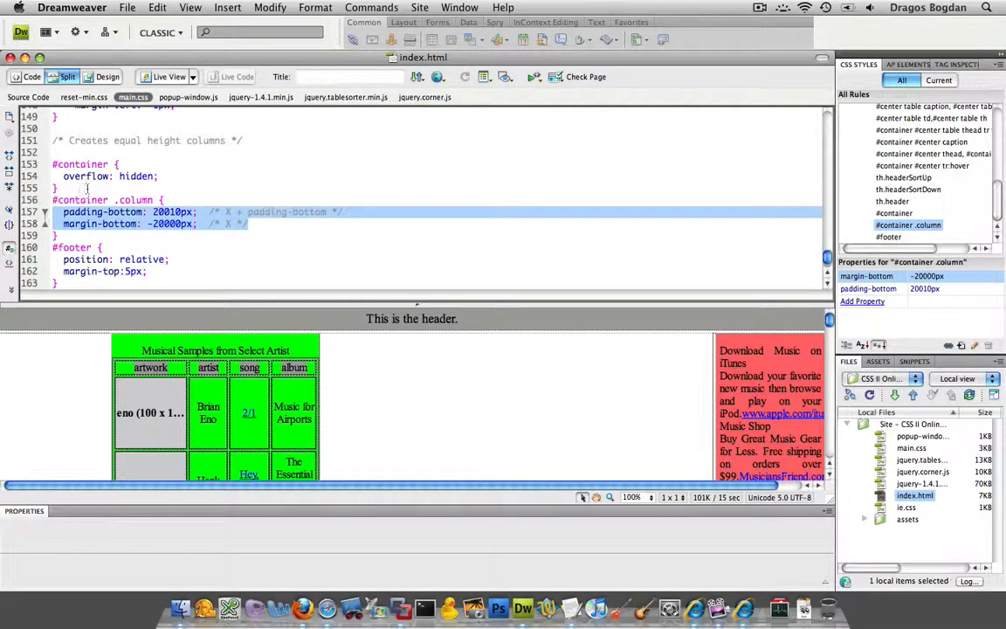
- Select the padding-bottom: 20010px and margin-bottom: -20000px lines in #container .column
click(105, 212)
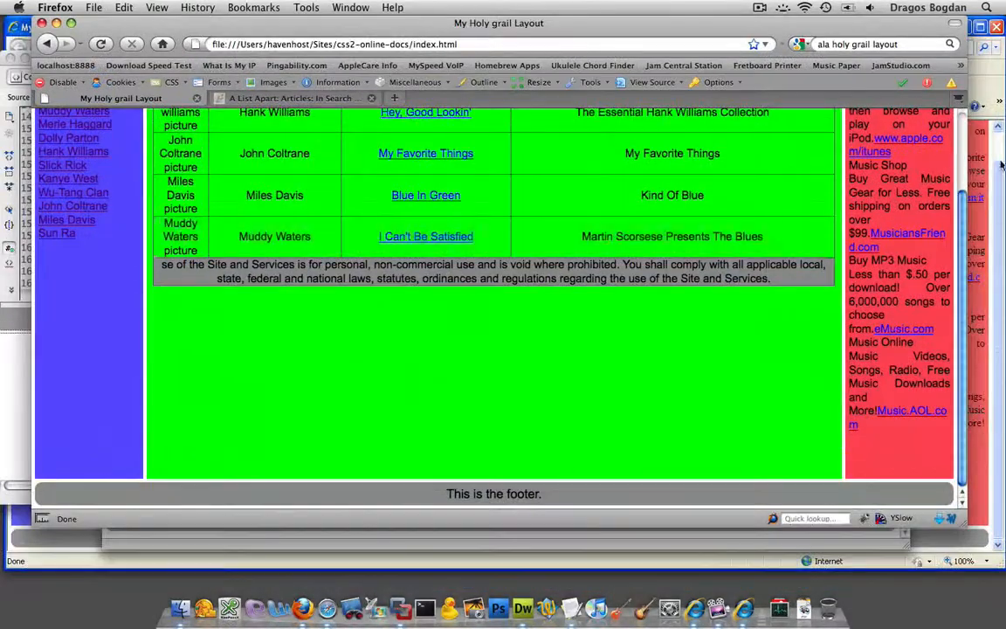
- Scroll the reloaded local page to the top and head to the css2-online-docs listing
scroll(up, 3)
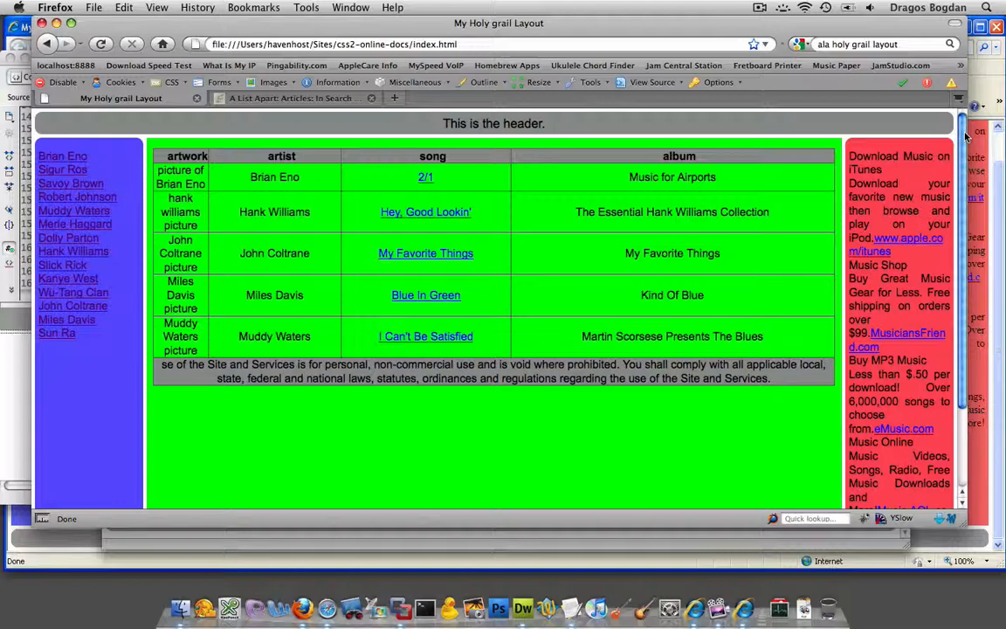
text(css2-online-docs/)
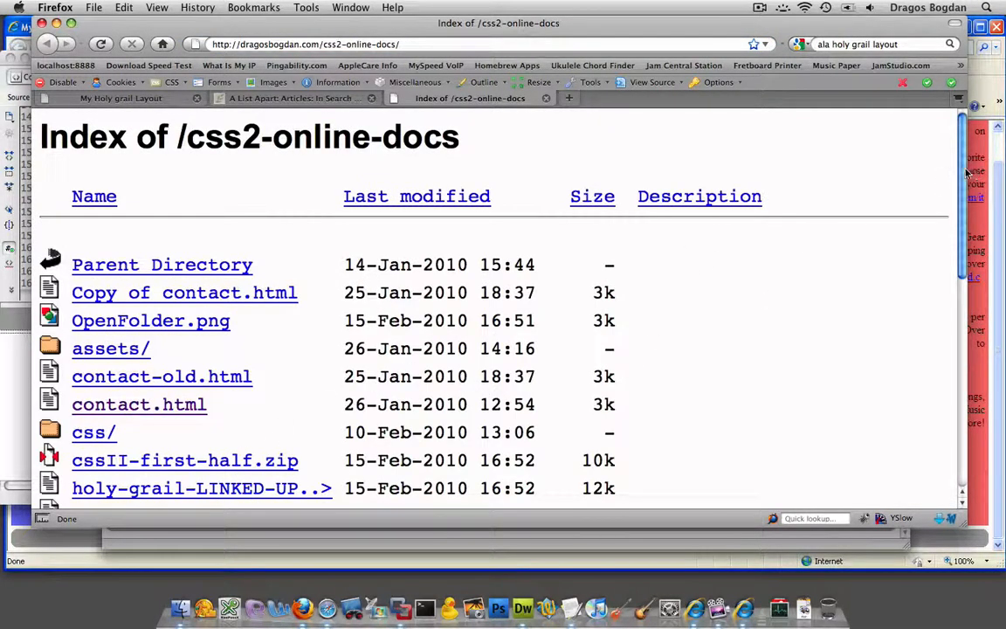
- Open holy-grail.html from the listing and scroll through the Tunes R' Us page
scroll(down, 3)
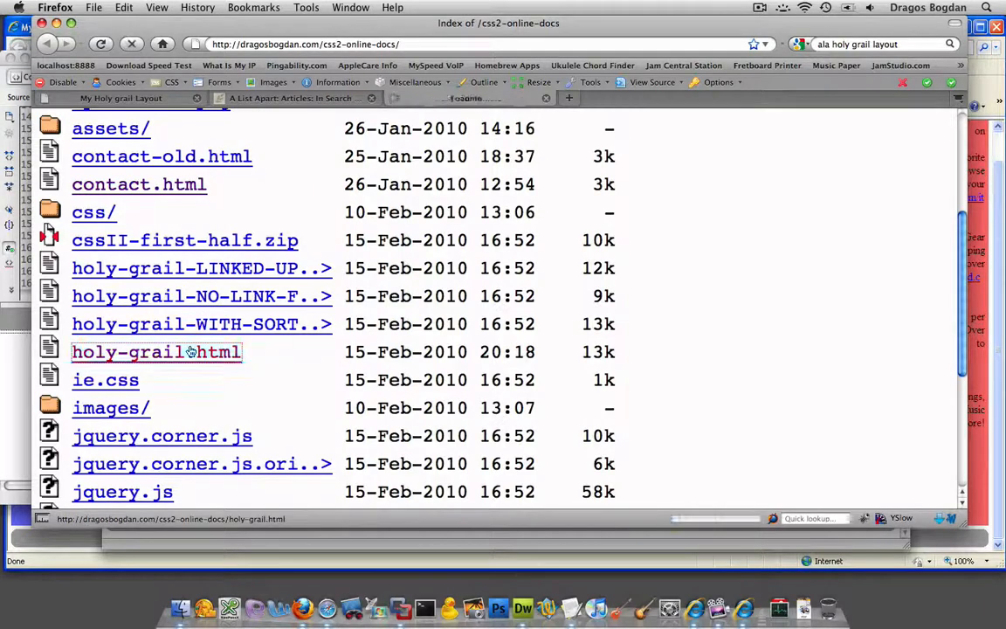
click(157, 352)
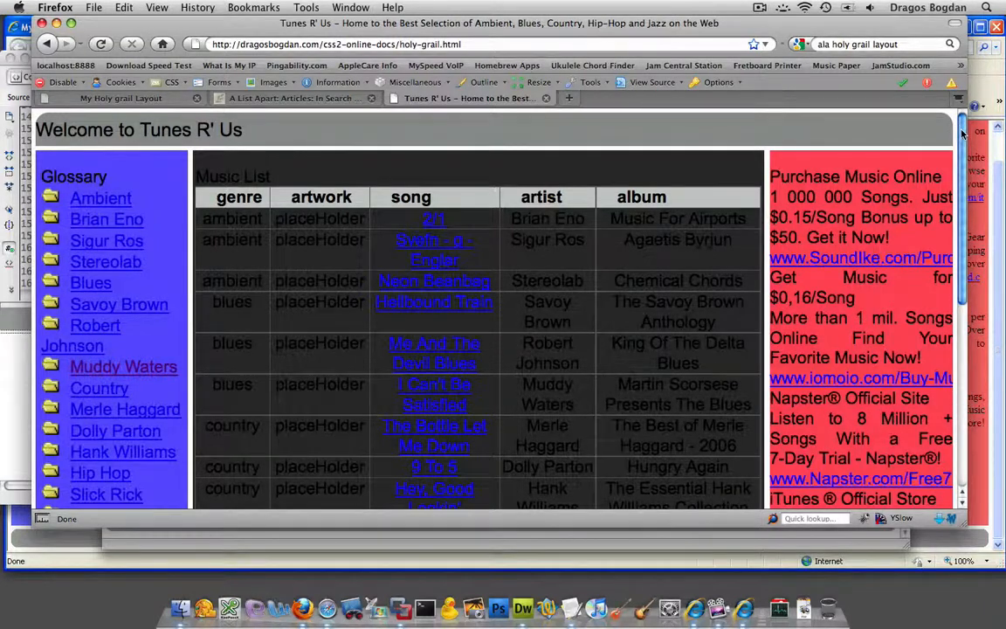
scroll(down, 3)
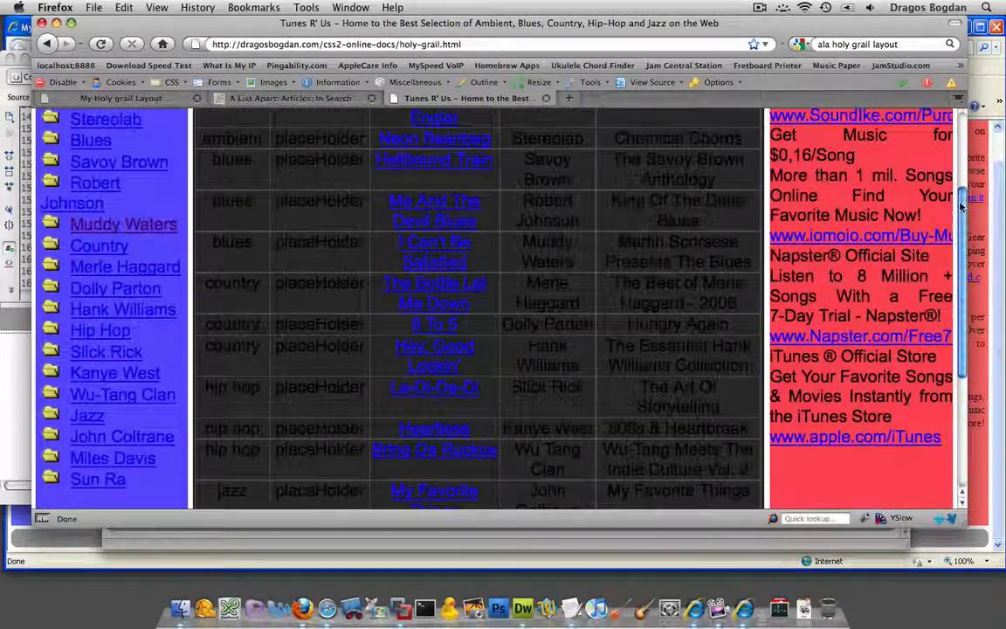
scroll(up, 3)
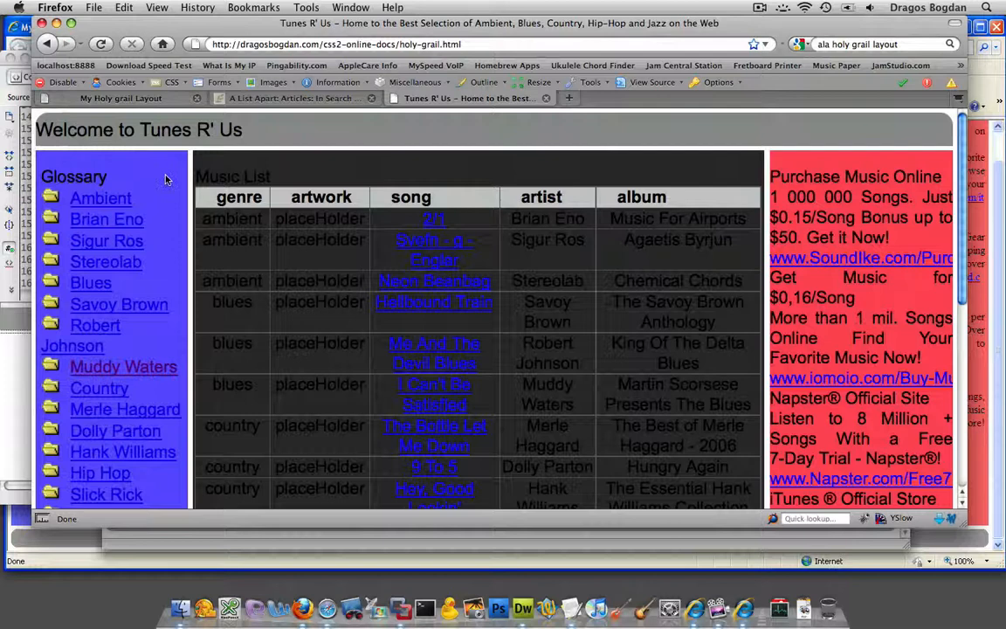
mouse_move(939, 138)
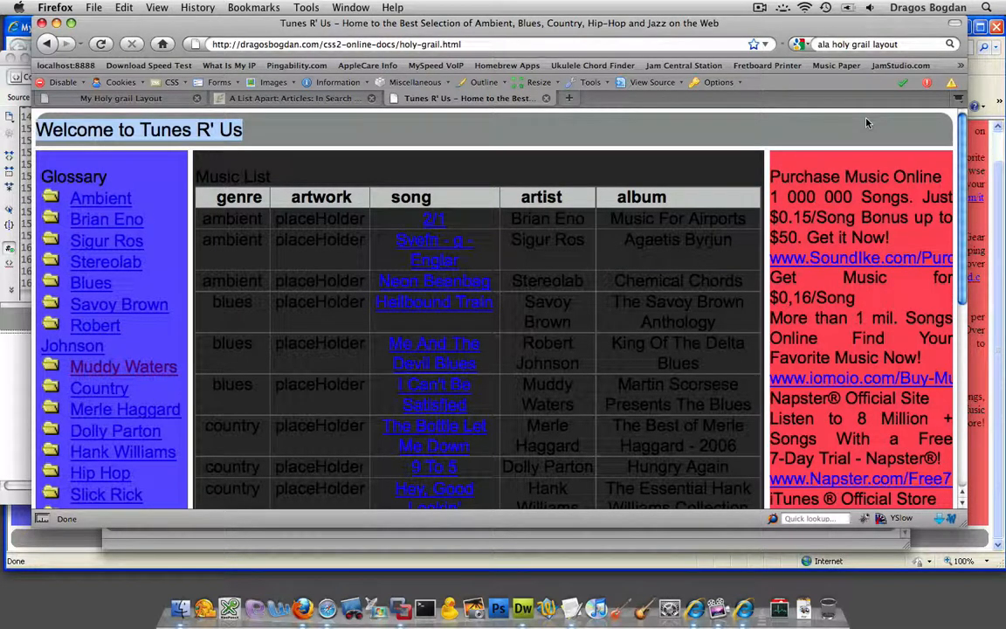
mouse_move(906, 136)
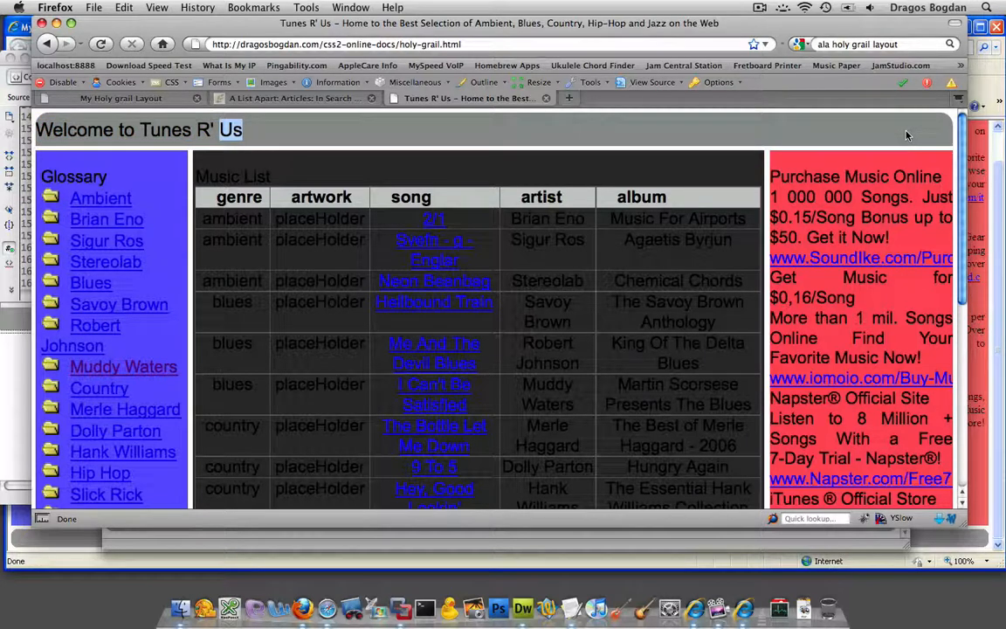
mouse_move(917, 111)
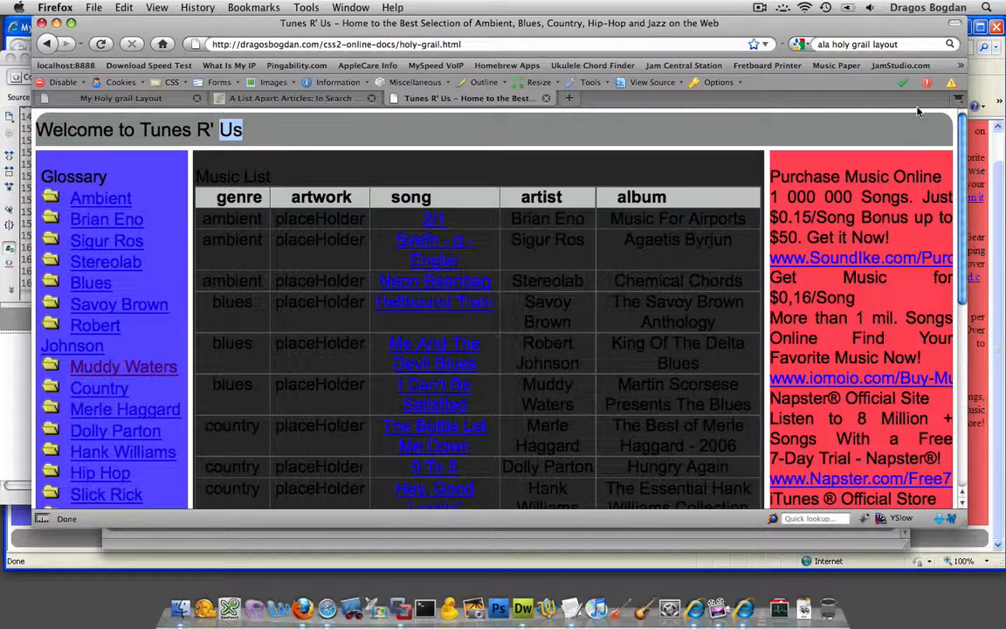
scroll(down, 3)
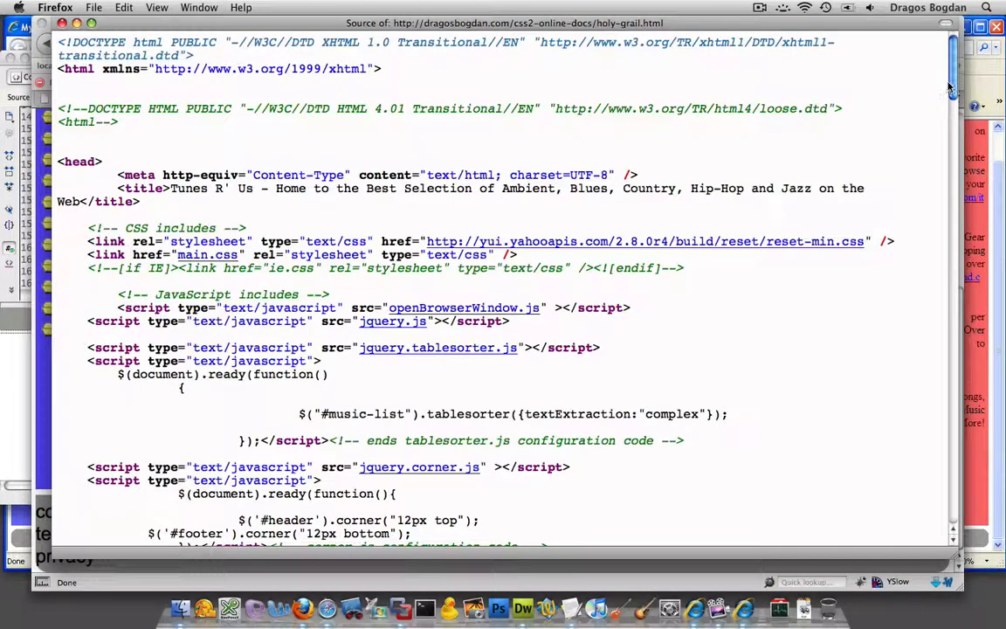
scroll(down, 3)
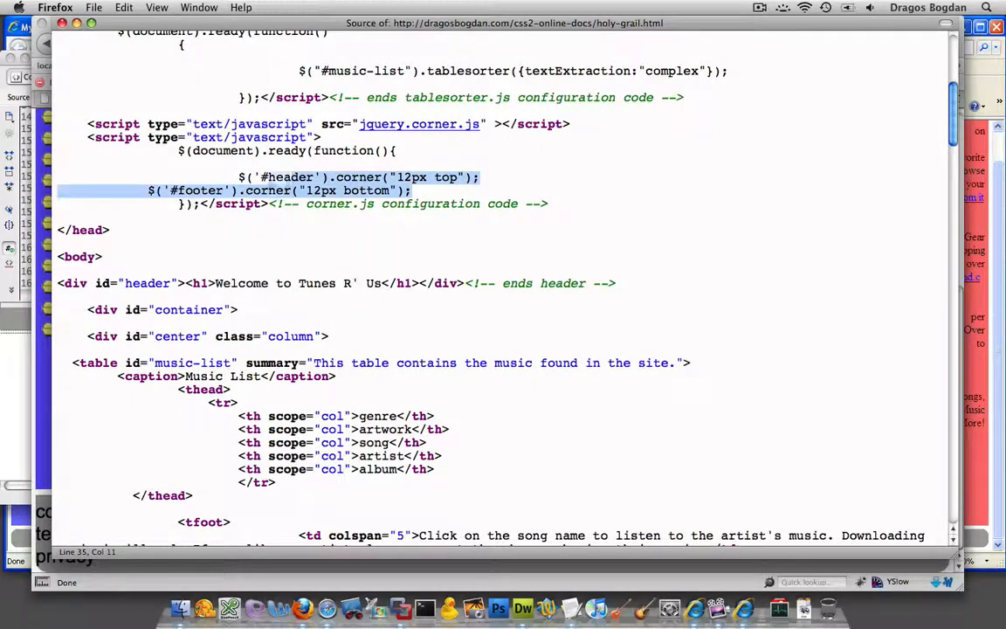
scroll(up, 3)
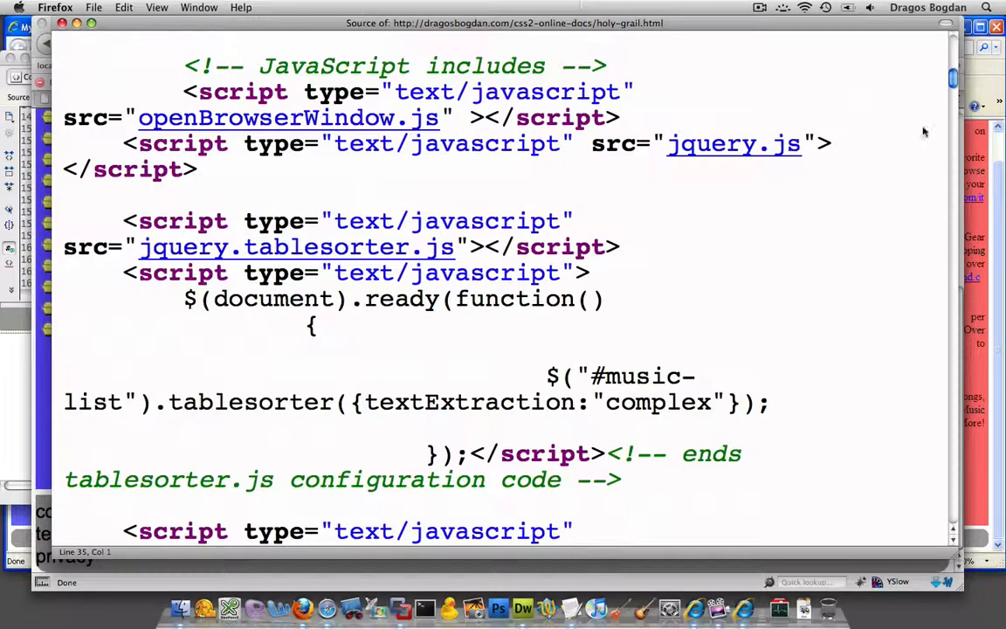
scroll(down, 3)
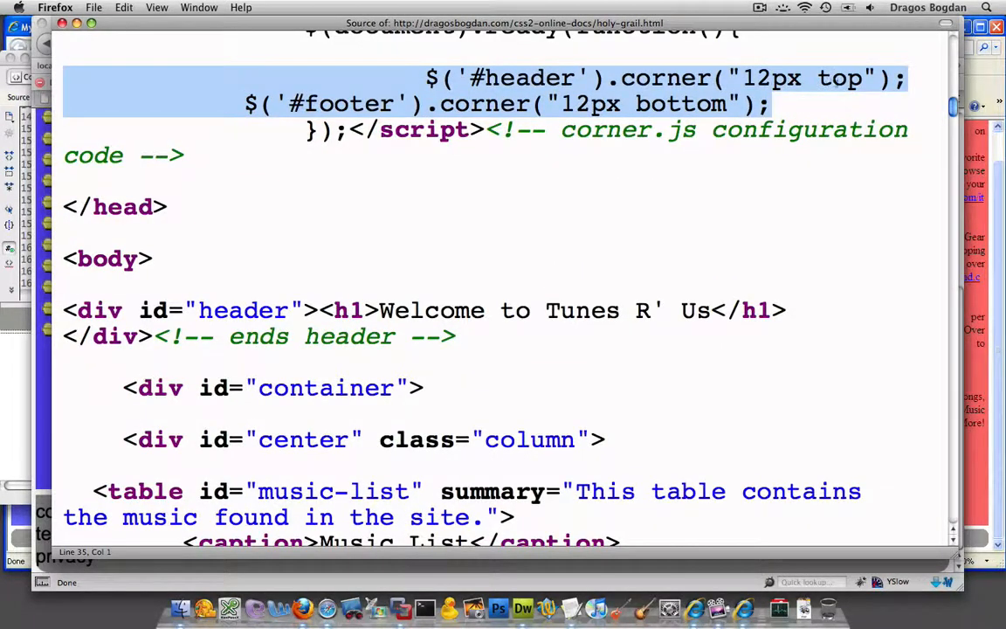
mouse_move(528, 114)
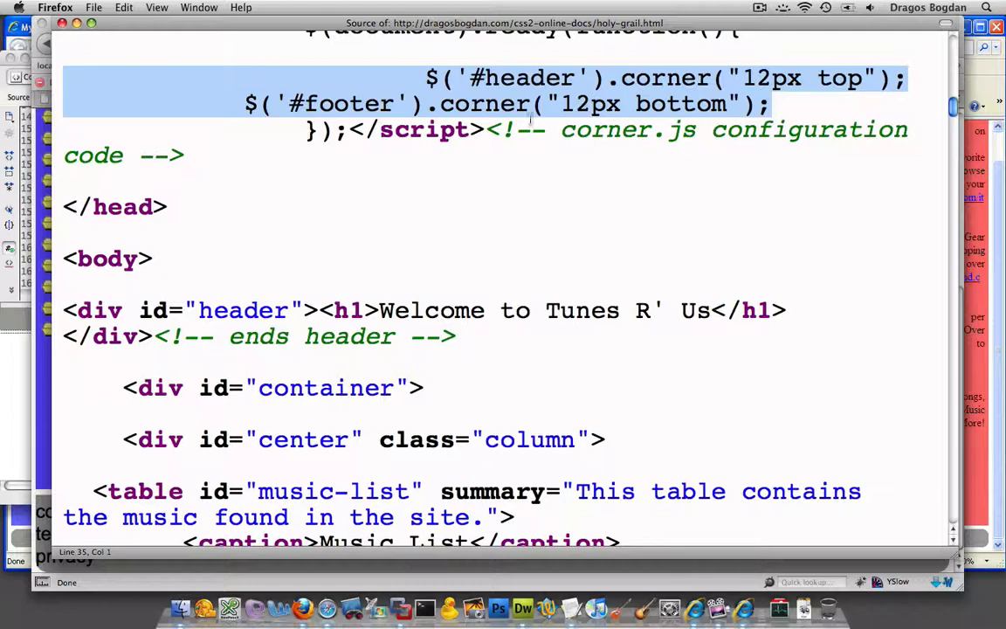
mouse_move(375, 103)
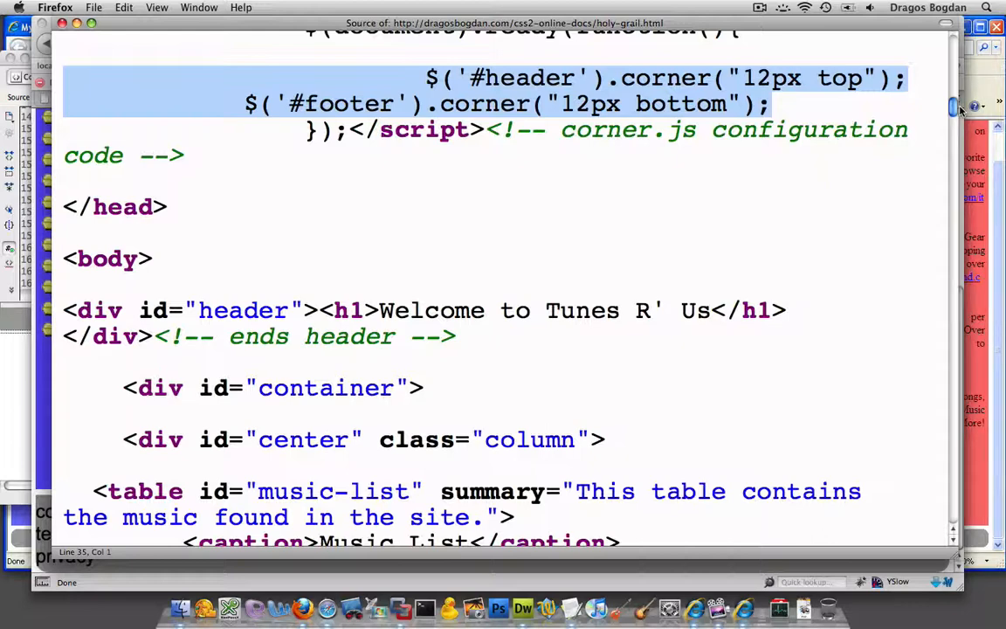
scroll(up, 3)
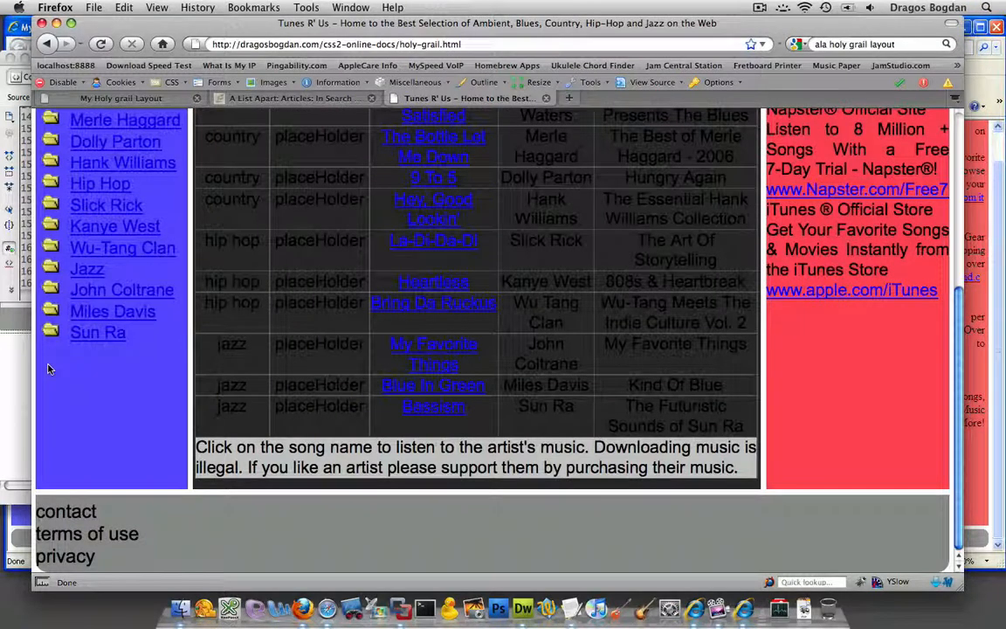
mouse_move(8, 485)
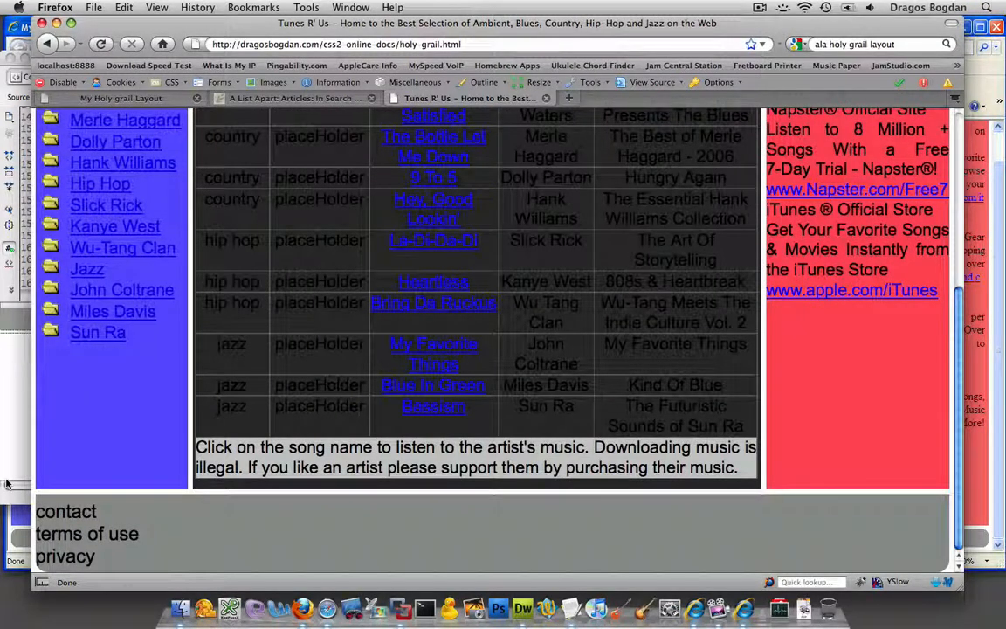